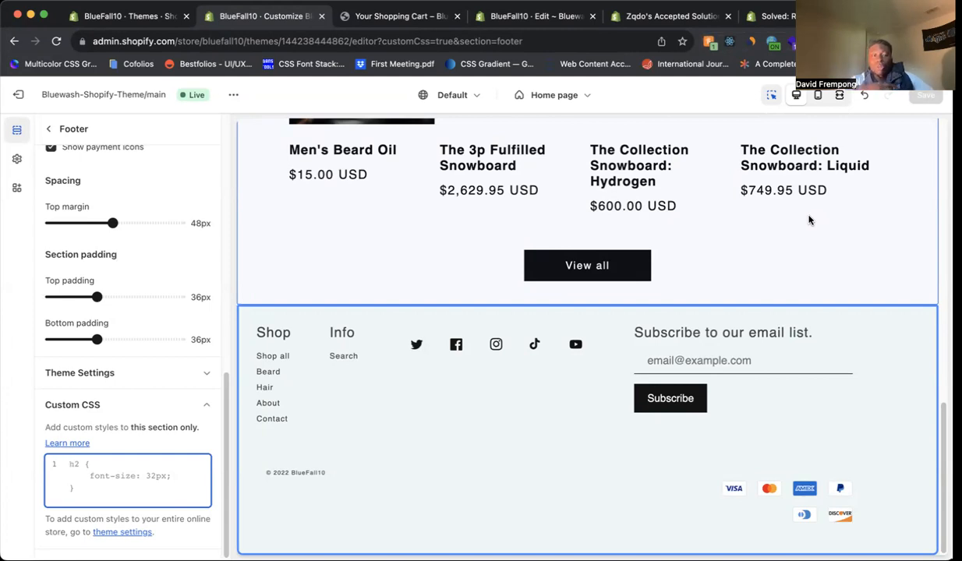
Step: In the footer's Custom CSS, replace the h2 rule with li { height: 37px !important; }
click(70, 464)
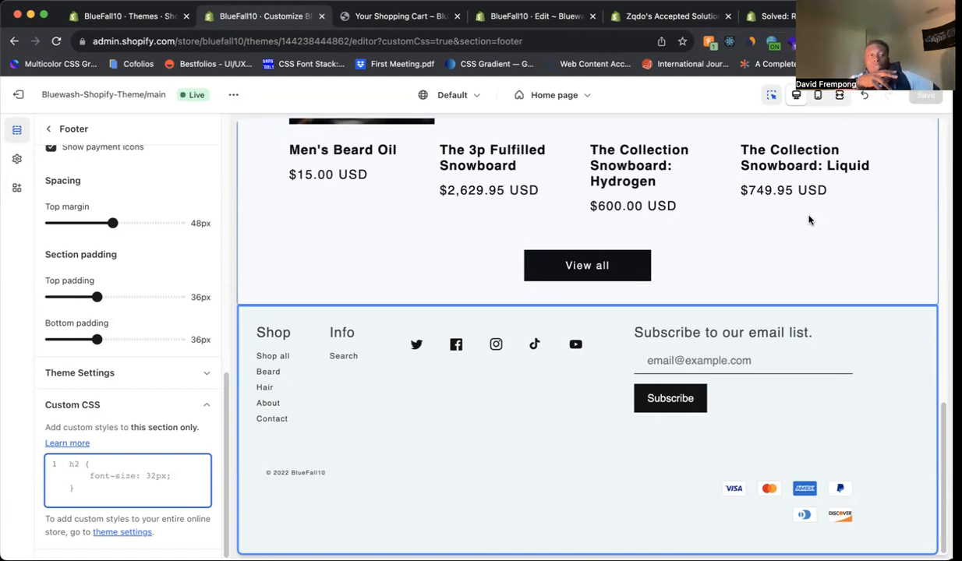
click(71, 463)
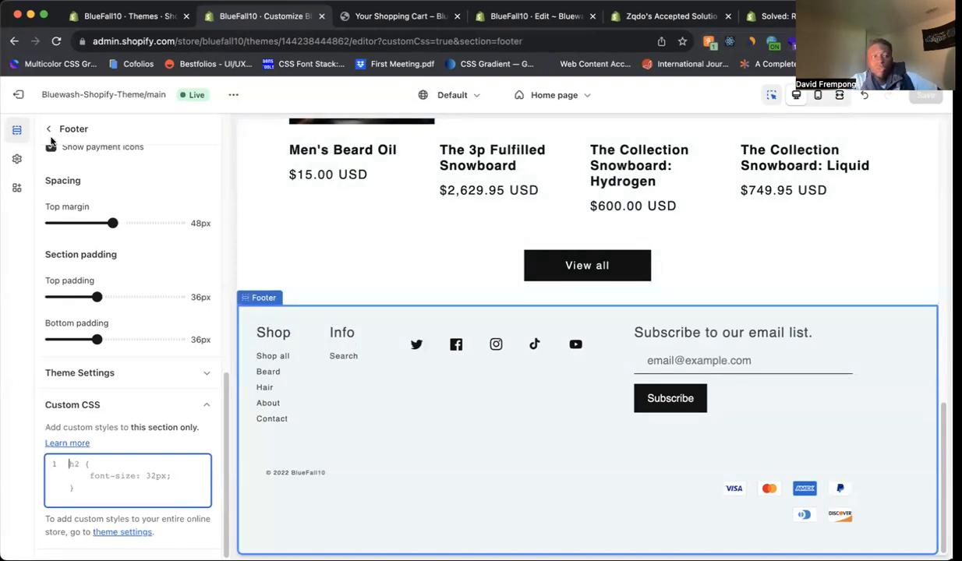
click(49, 129)
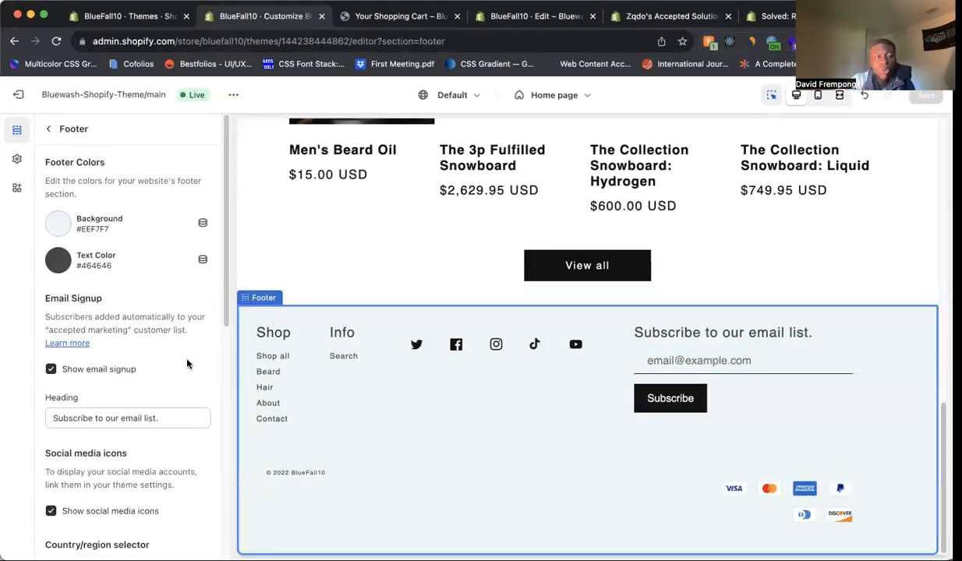
scroll(down, 3)
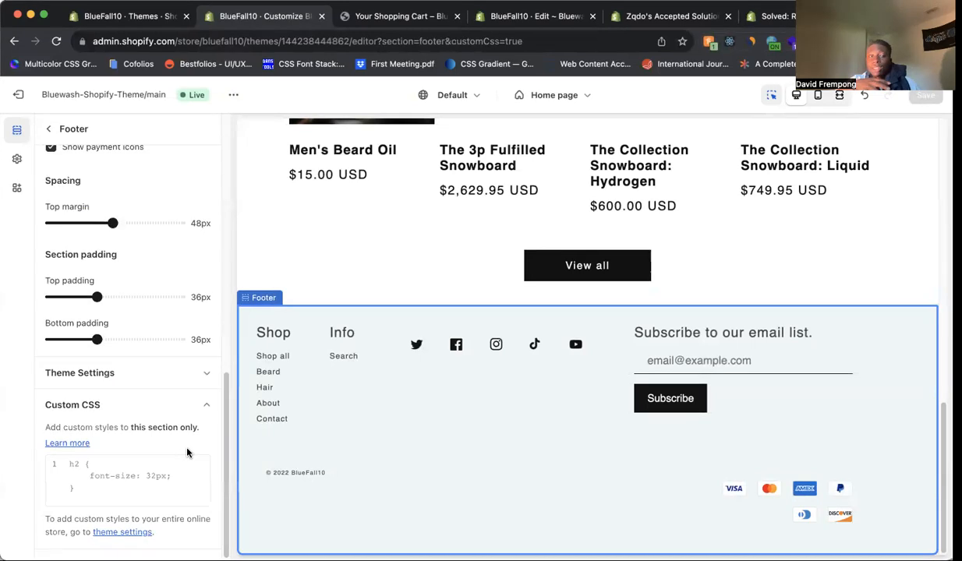
click(127, 475)
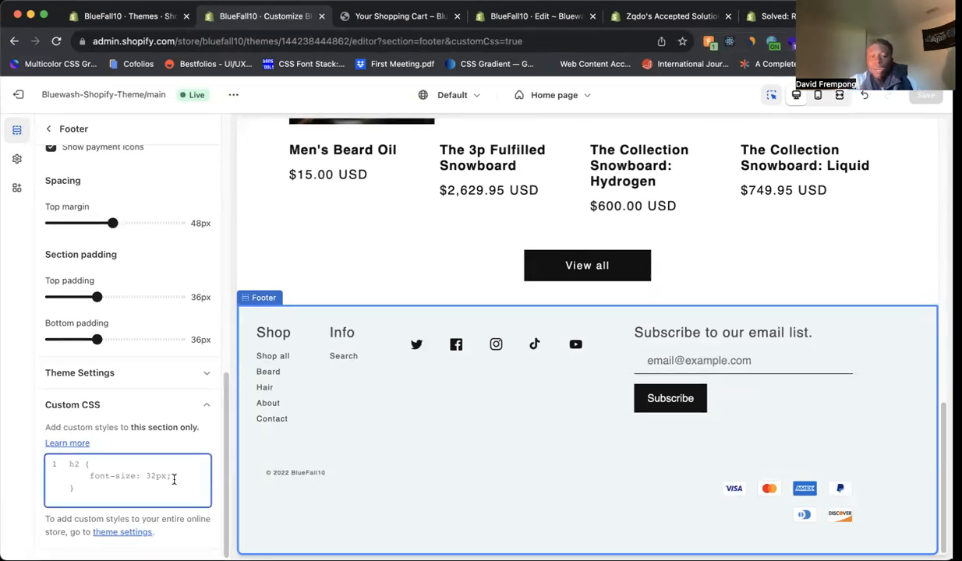
text(li {)
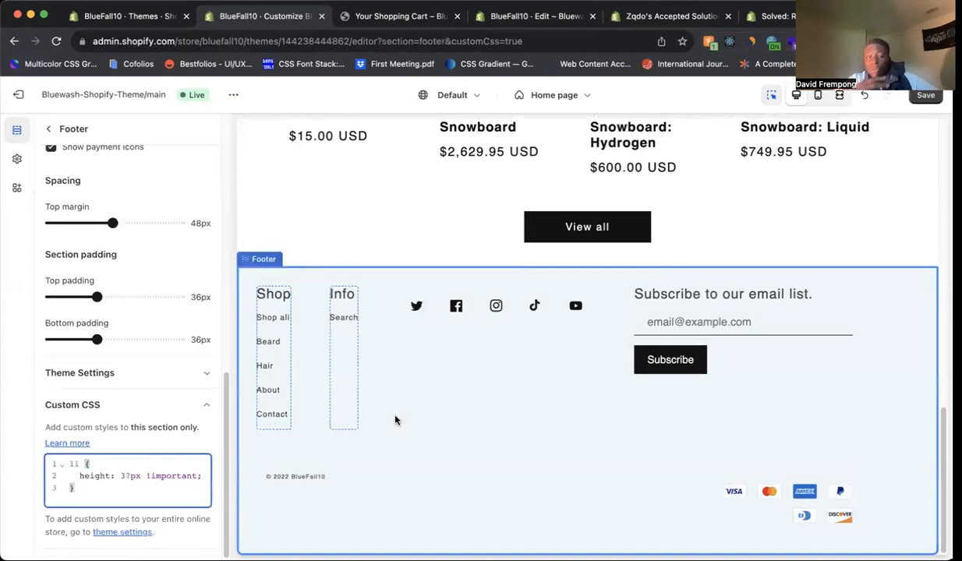
mouse_move(325, 427)
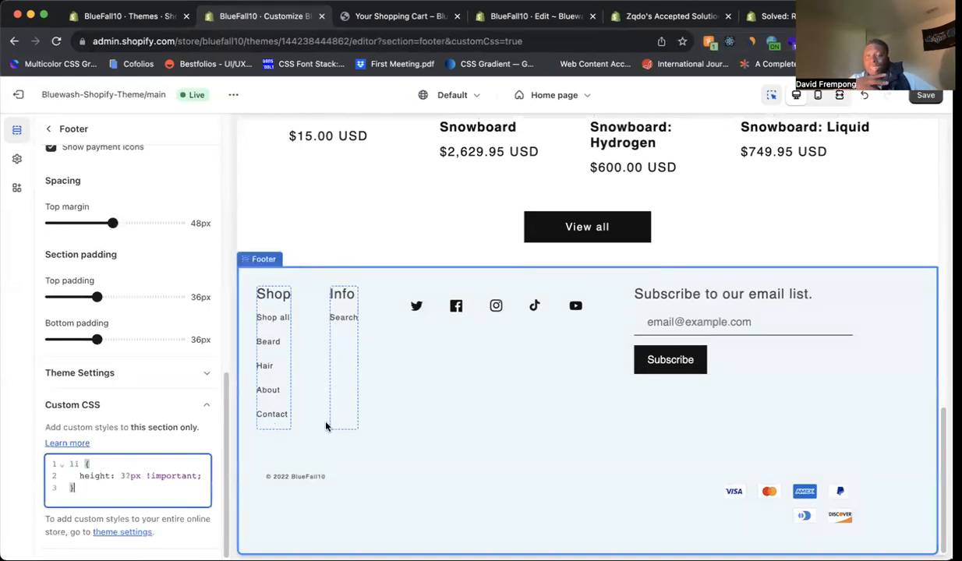